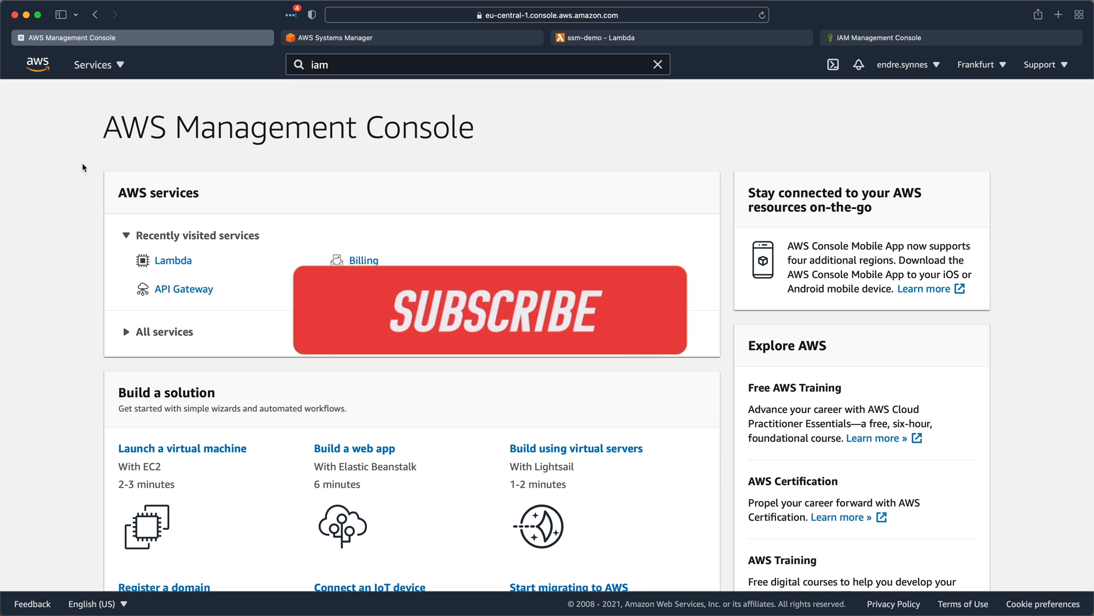
# Begin a new Systems Manager Parameter Store parameter and name it external-api-url.
pyautogui.click(488, 310)
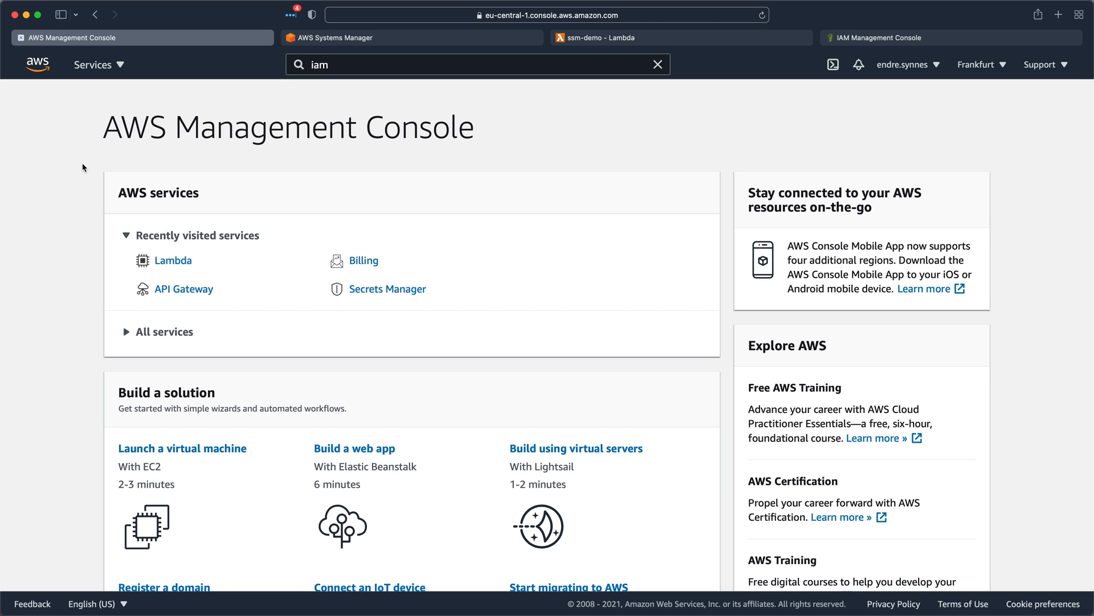
pyautogui.click(411, 37)
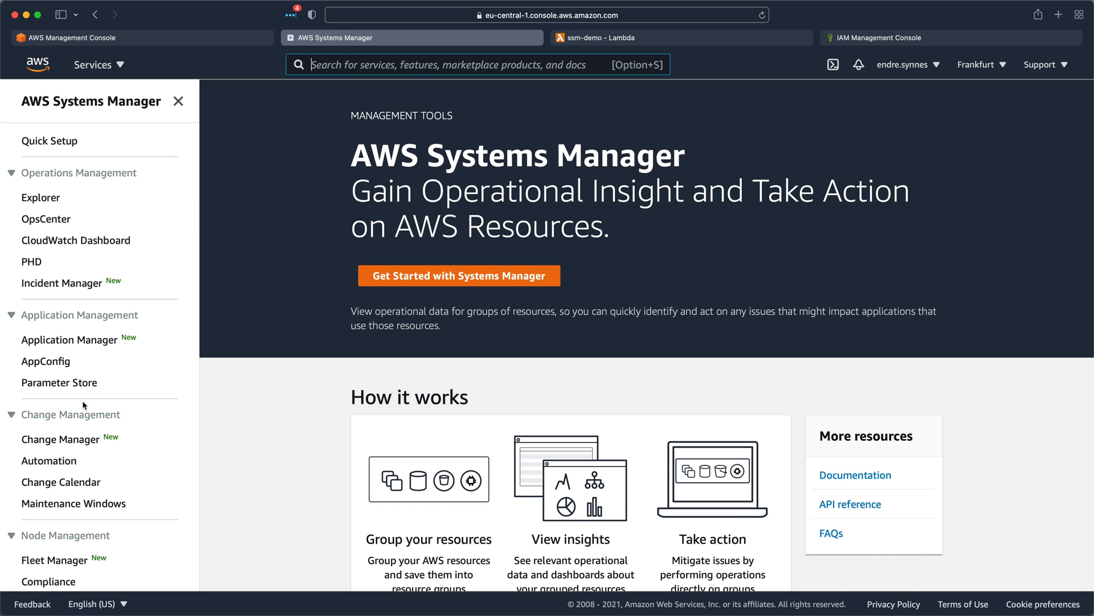
pyautogui.click(59, 382)
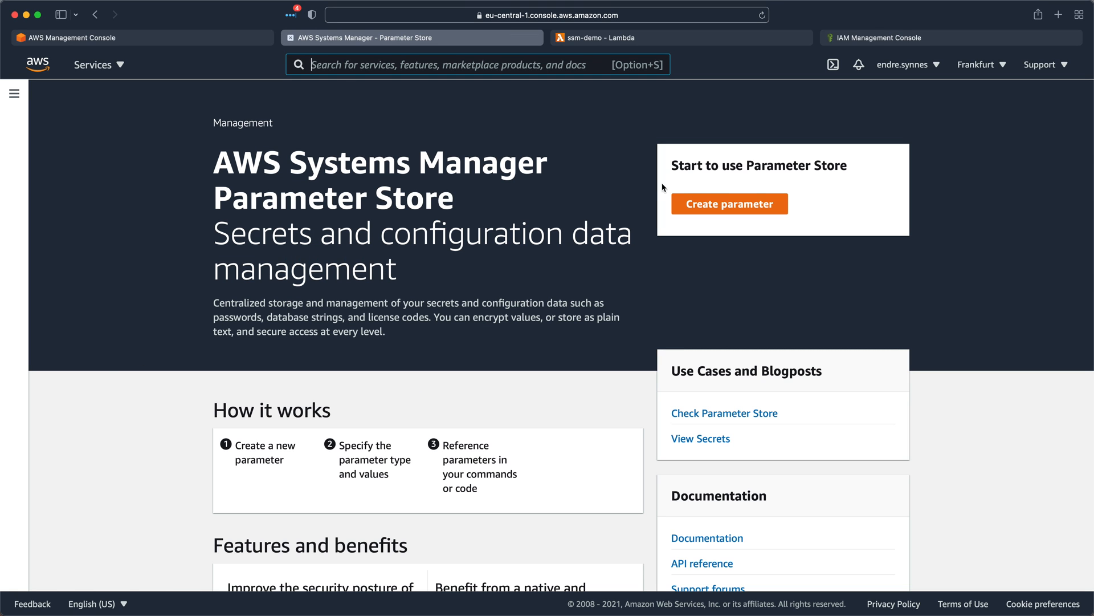
pyautogui.click(729, 203)
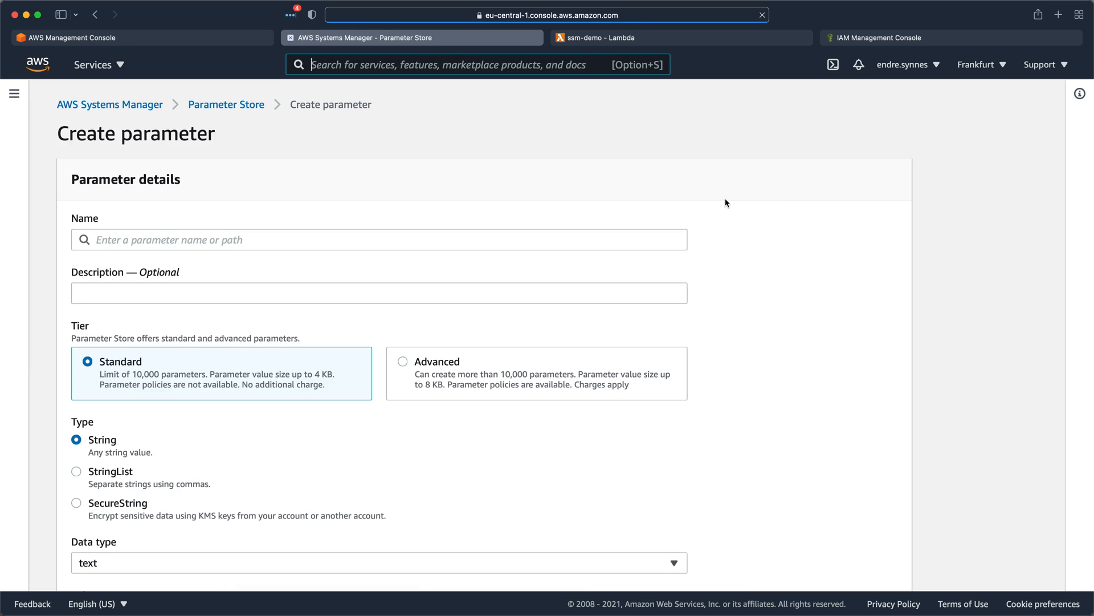
pyautogui.click(380, 240)
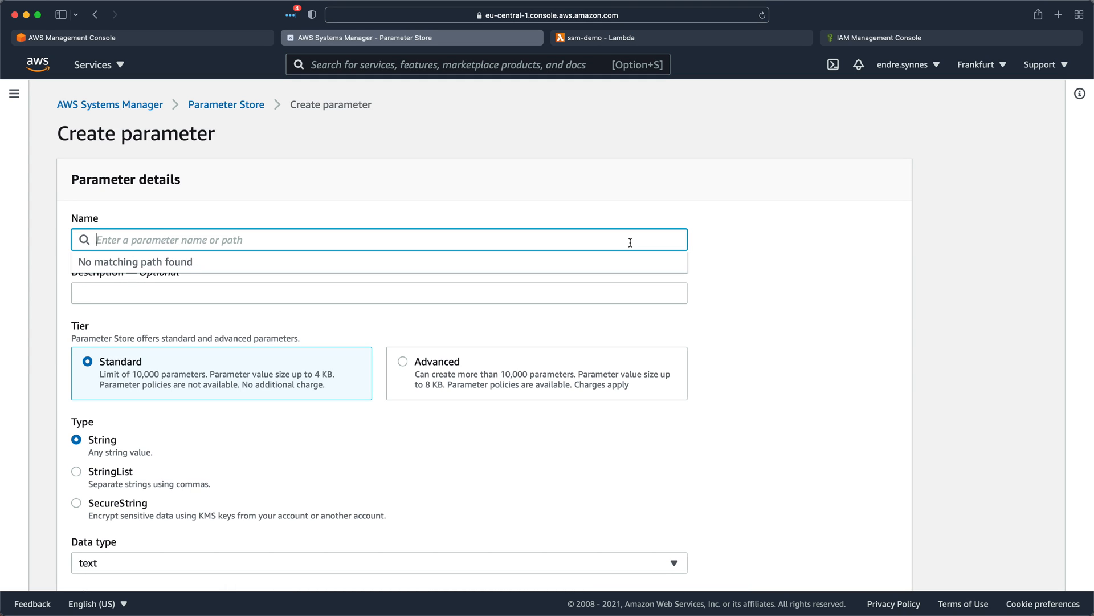
pyautogui.write('external')
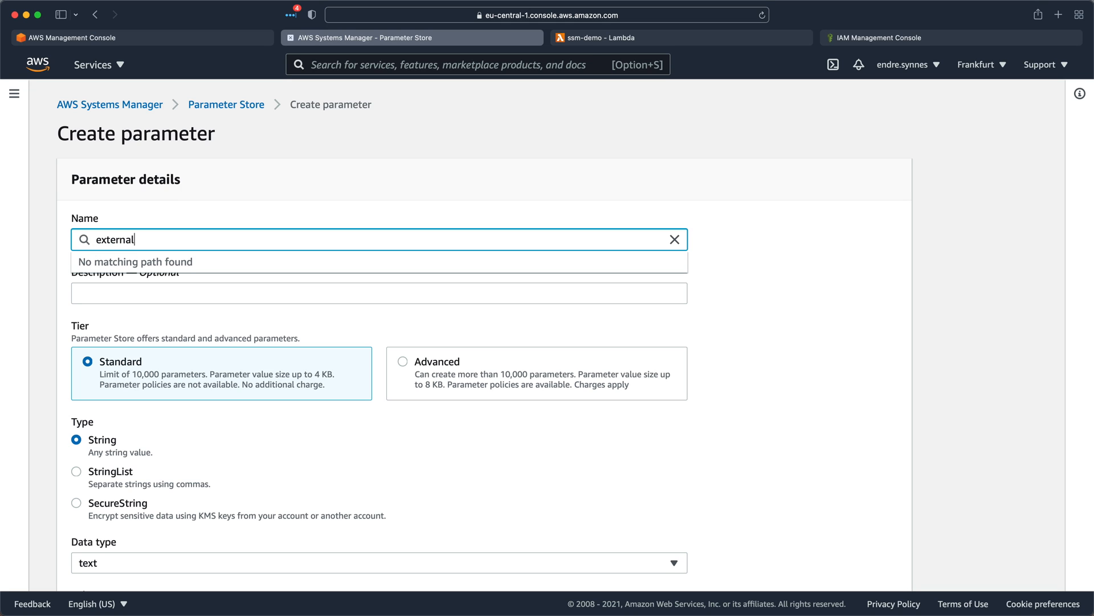
pyautogui.write('-api-url')
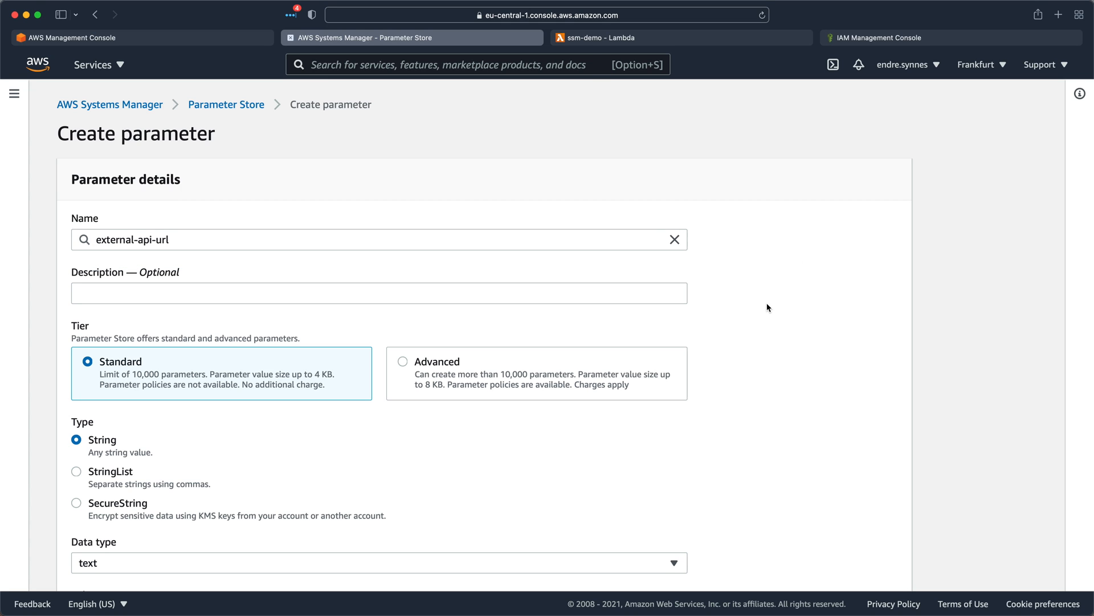
pyautogui.moveTo(393, 381)
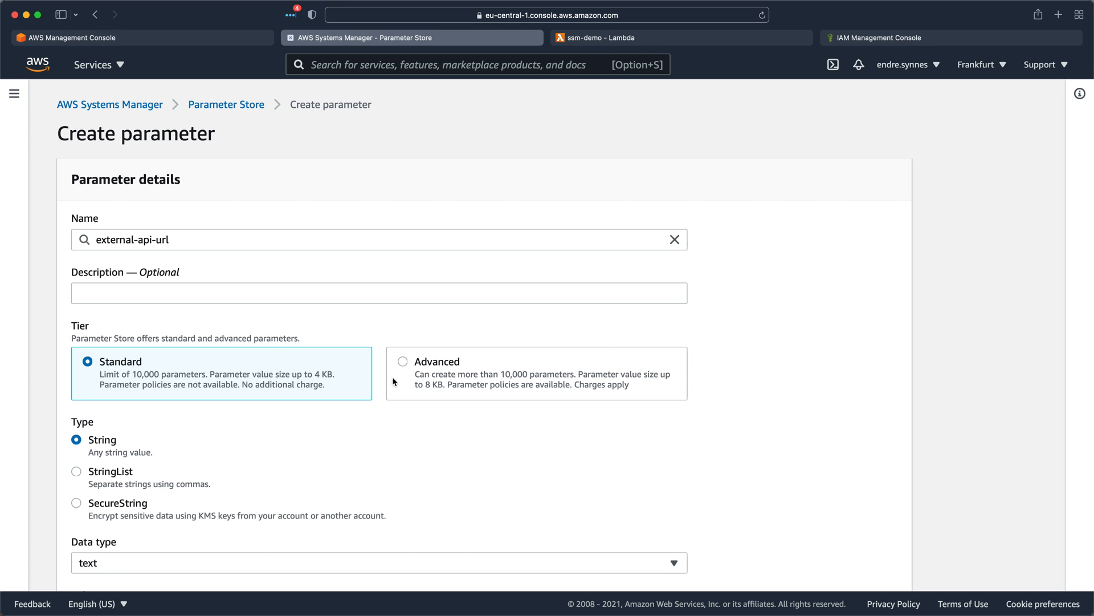
pyautogui.moveTo(390, 388)
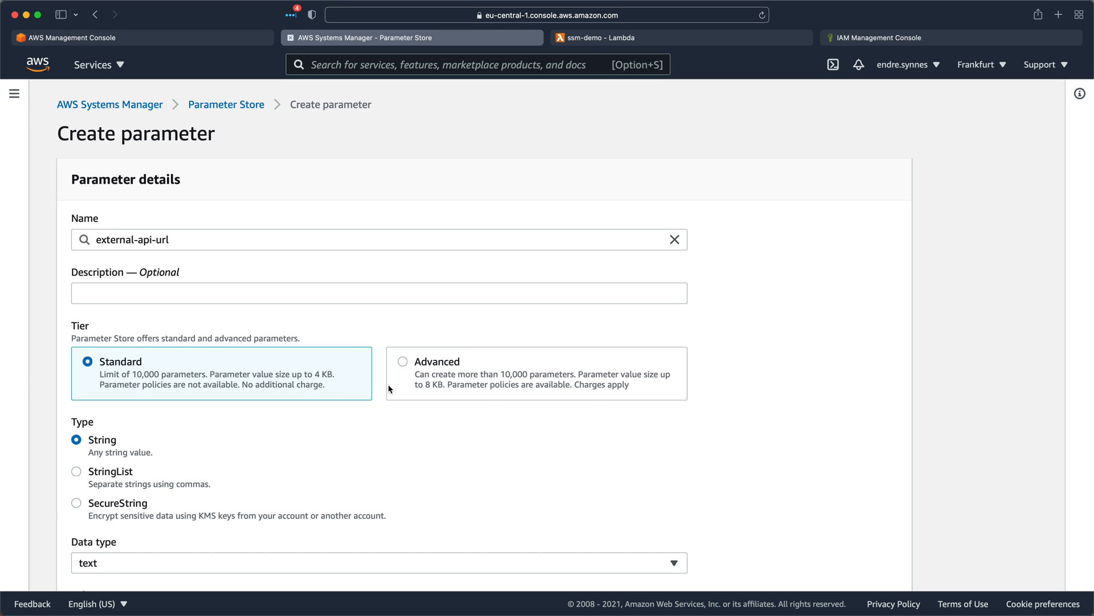
pyautogui.scroll(-3)
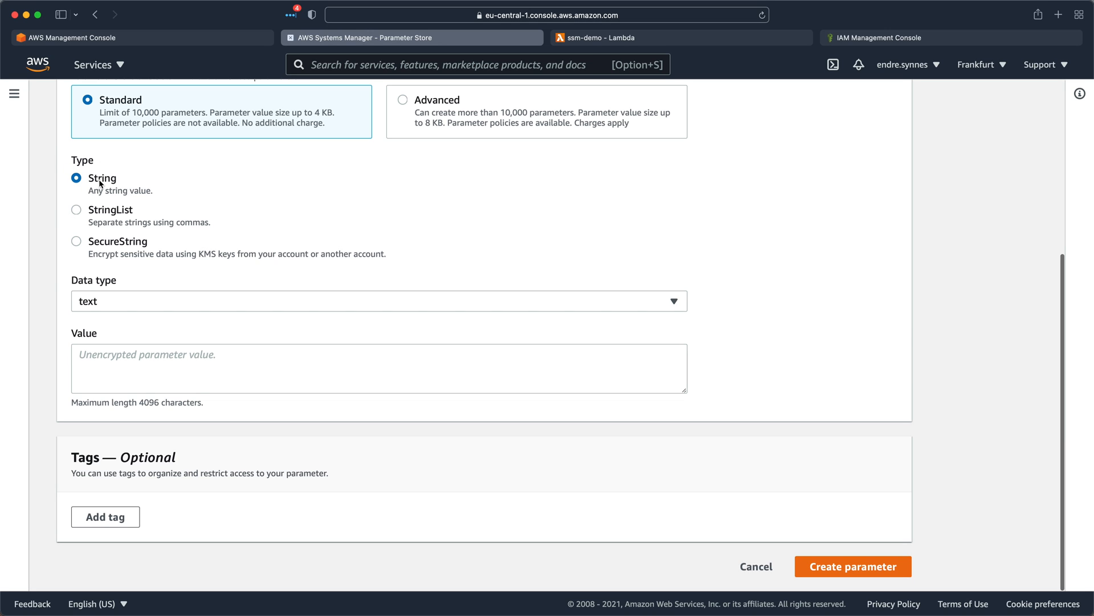
pyautogui.moveTo(104, 211)
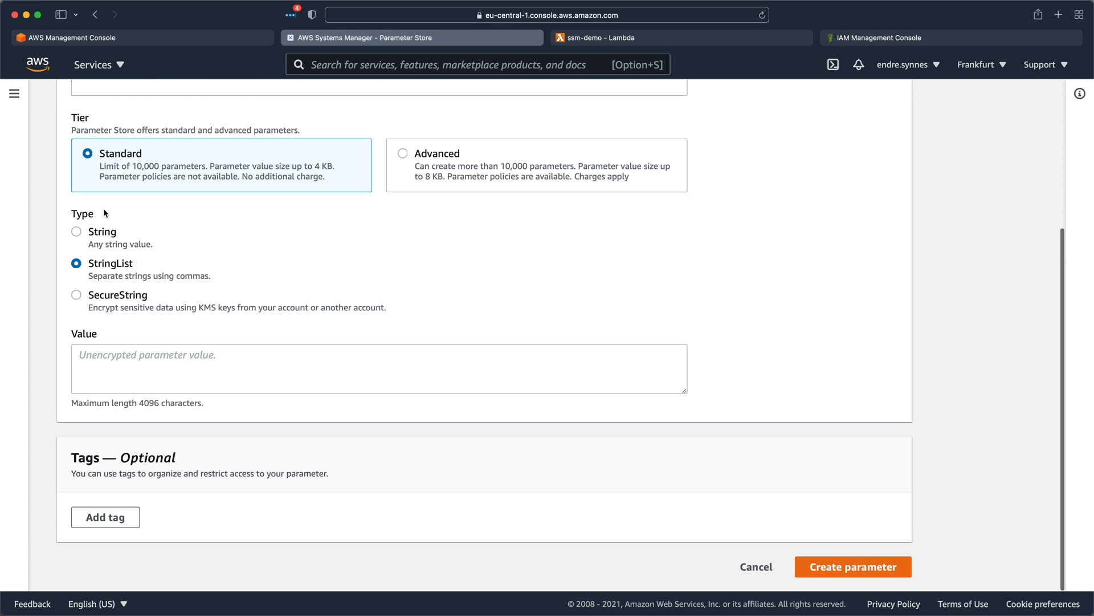
pyautogui.moveTo(104, 269)
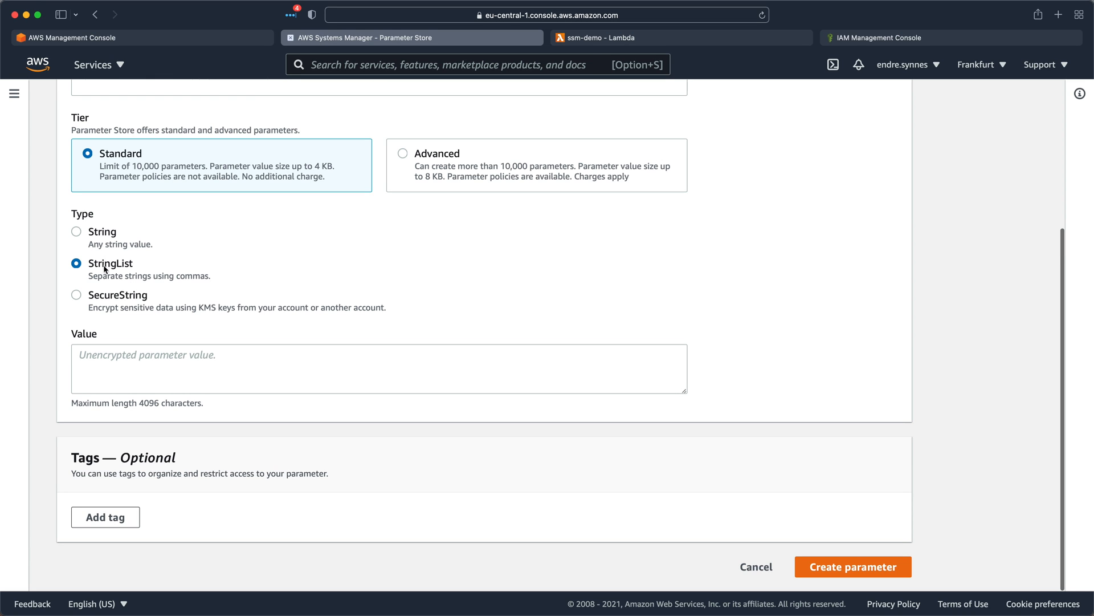
pyautogui.click(76, 295)
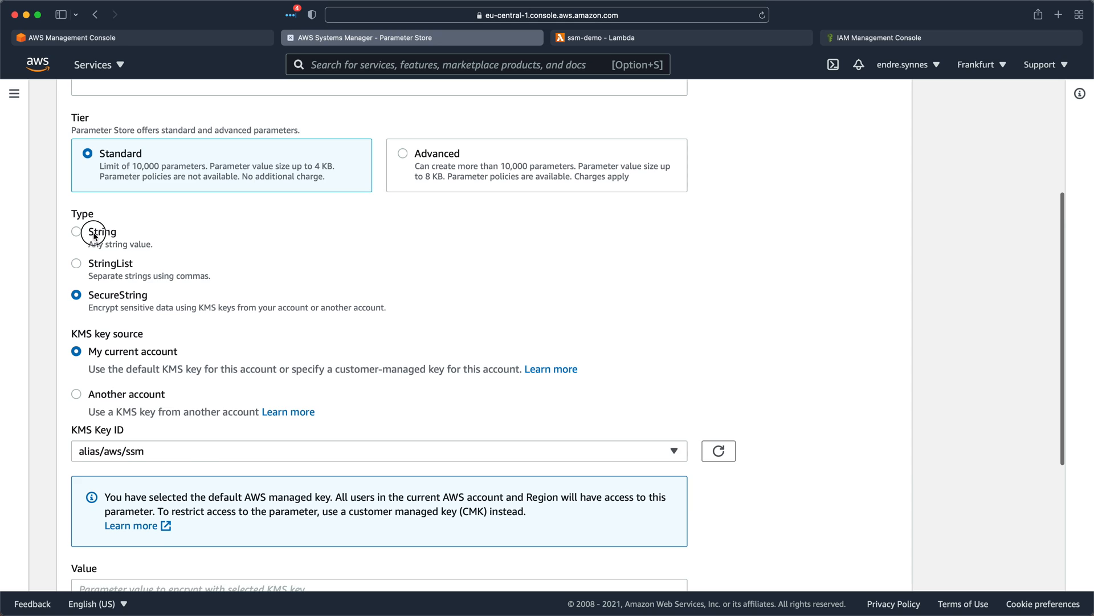
pyautogui.click(76, 231)
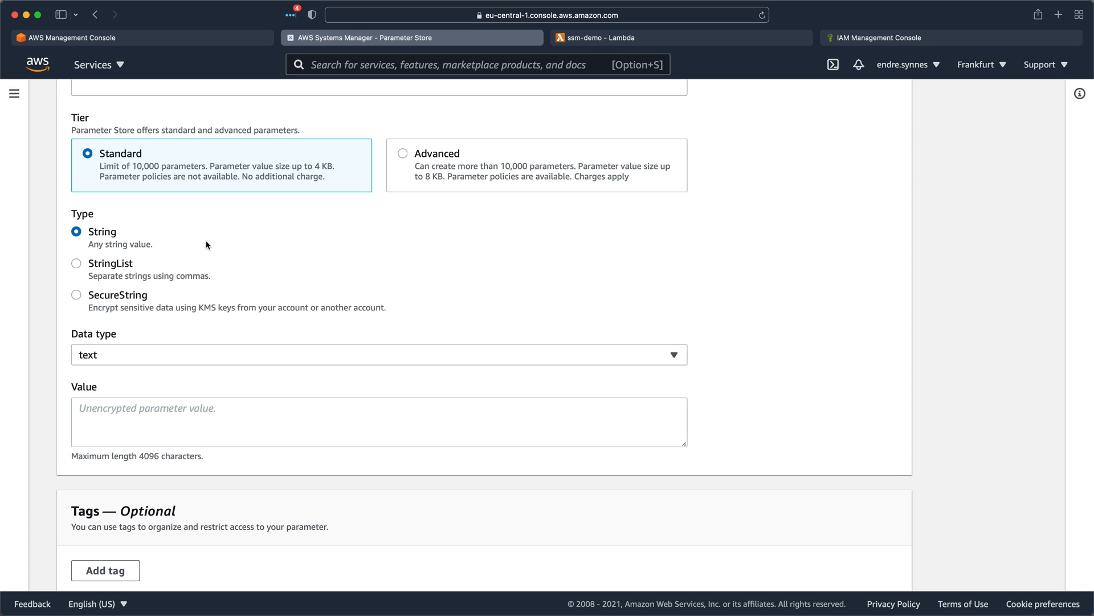
pyautogui.click(379, 354)
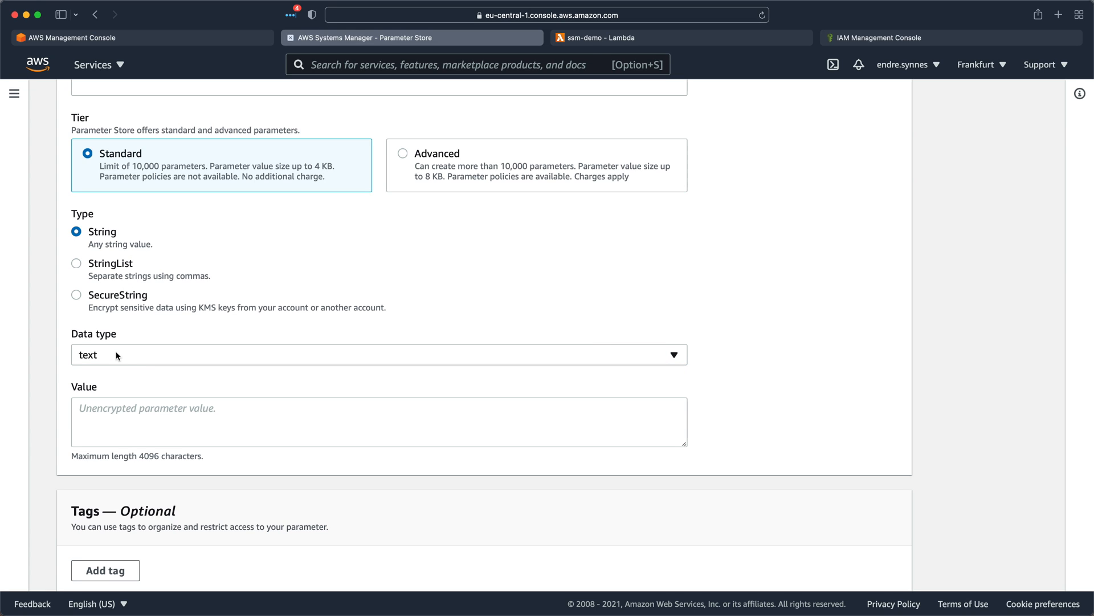
pyautogui.moveTo(116, 366)
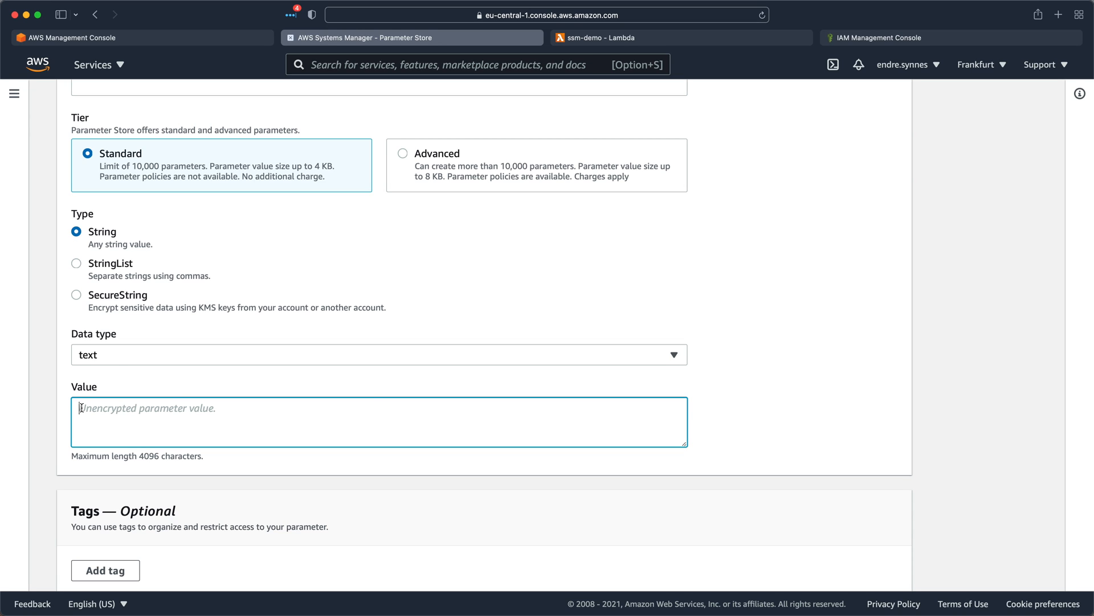
pyautogui.write('https://4rw1tg6md2.execute-api.eu-central-1.amazonaws.com')
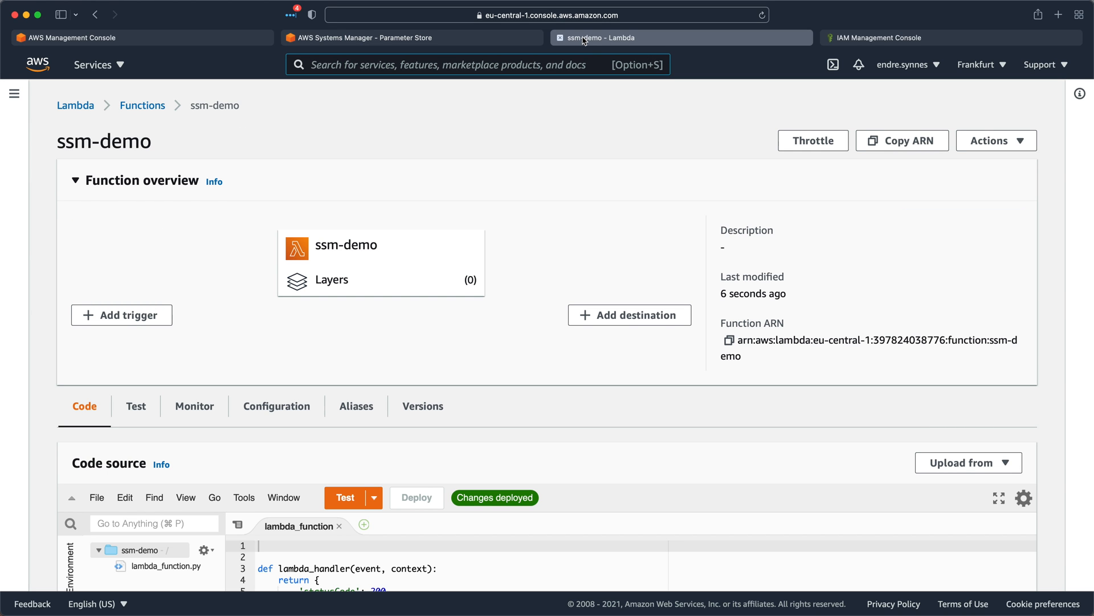
pyautogui.moveTo(311, 252)
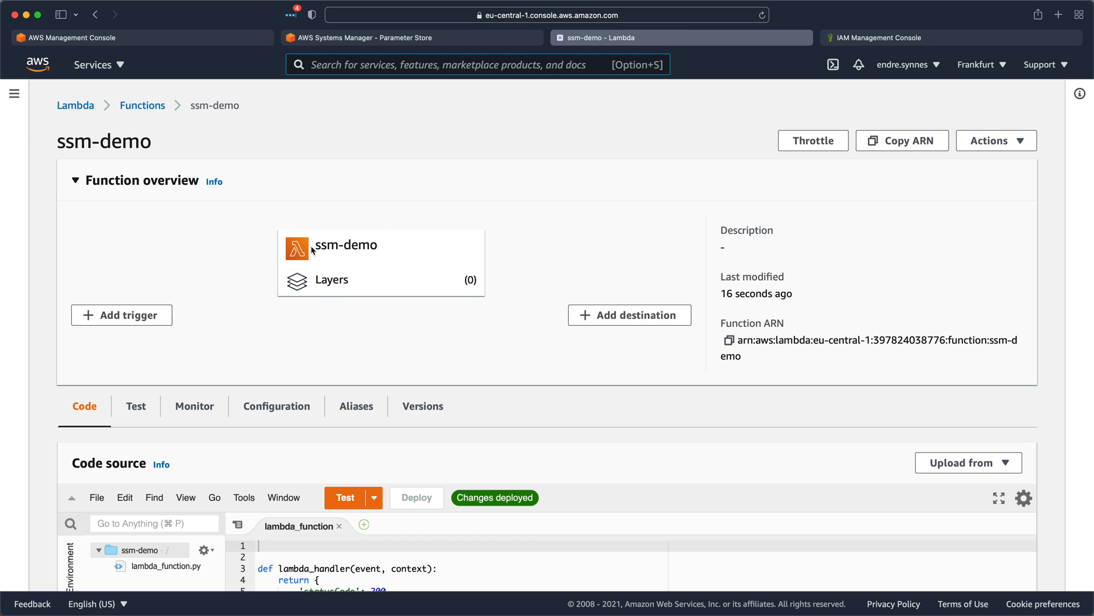
# Edit lambda_function.py to fetch external-api-url with boto3's SSM client and return its Value.
pyautogui.scroll(-3)
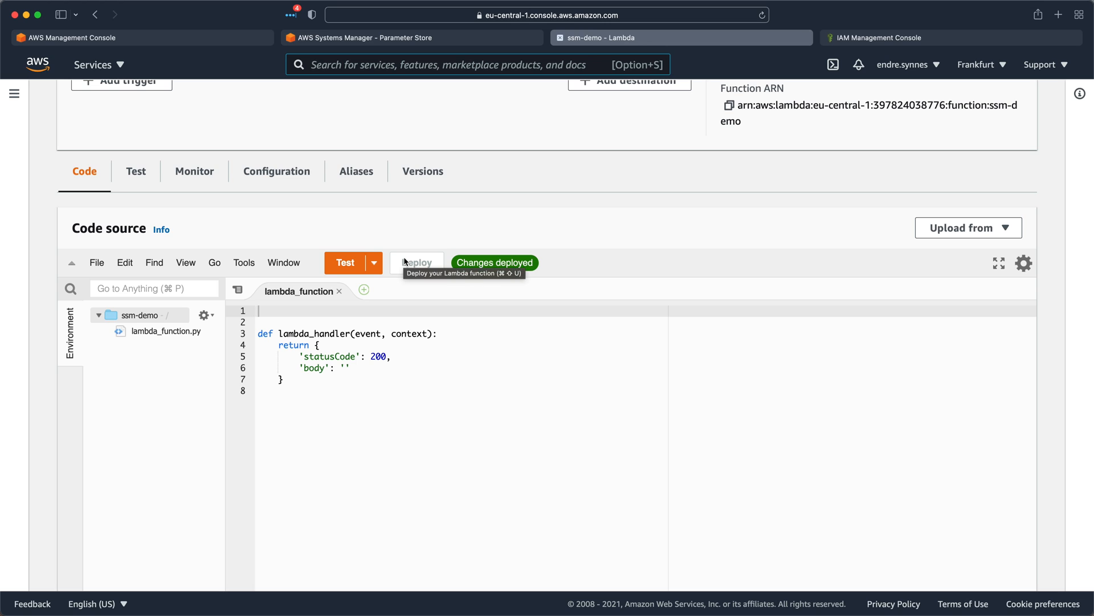
pyautogui.moveTo(409, 315)
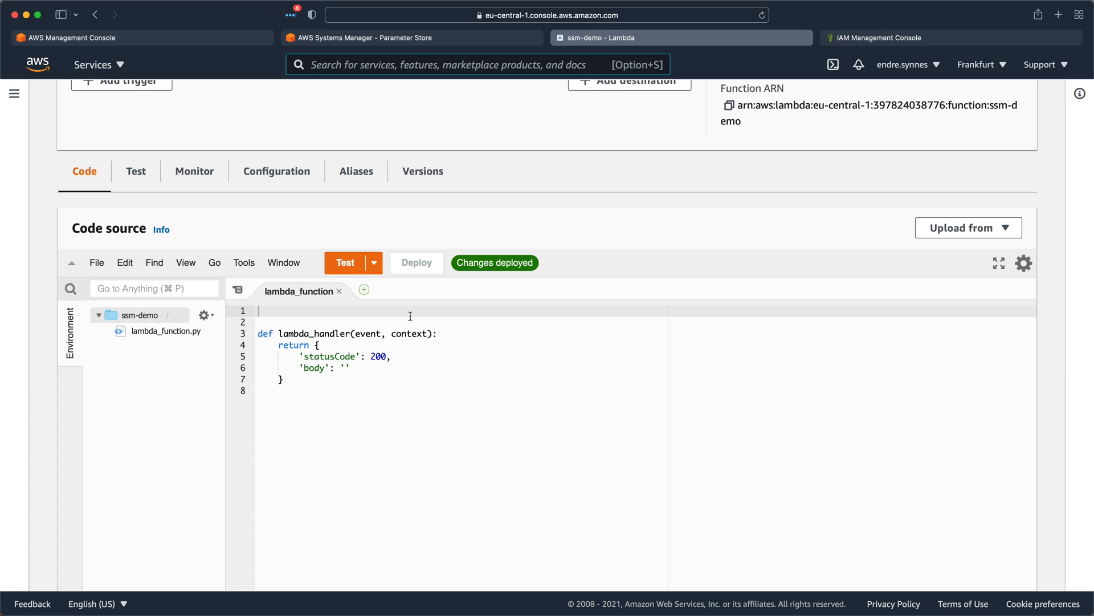
pyautogui.write('import')
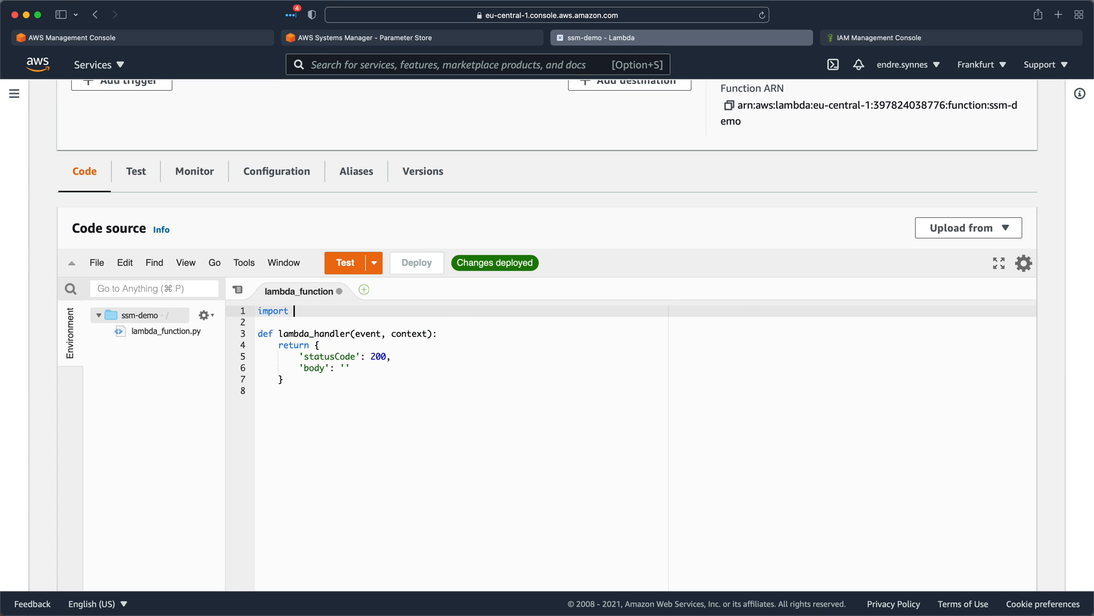
pyautogui.write('boto3')
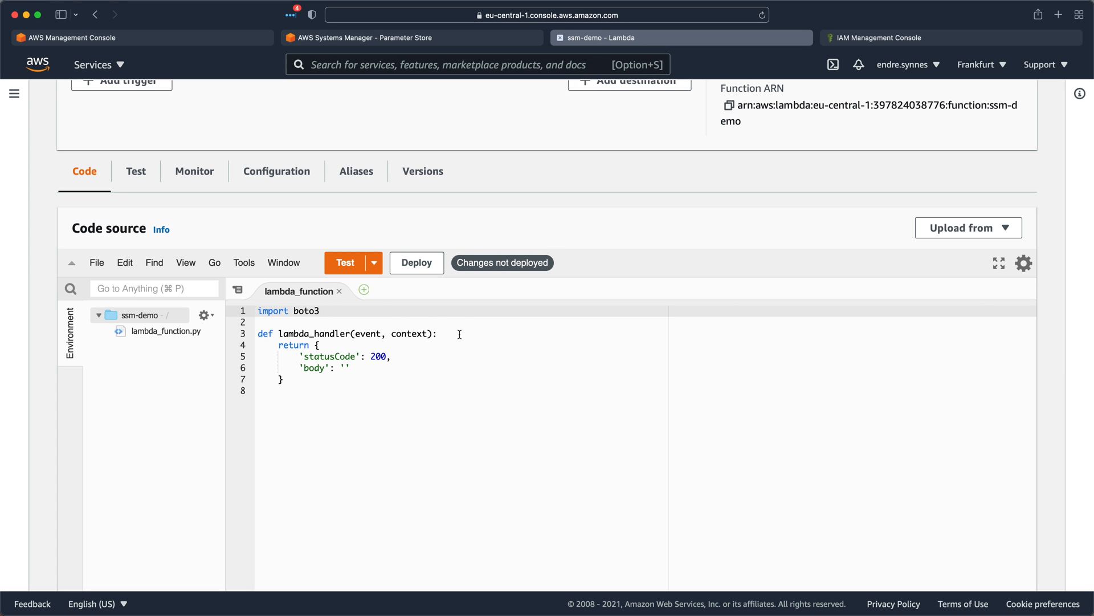
pyautogui.write('client = boto3.client')
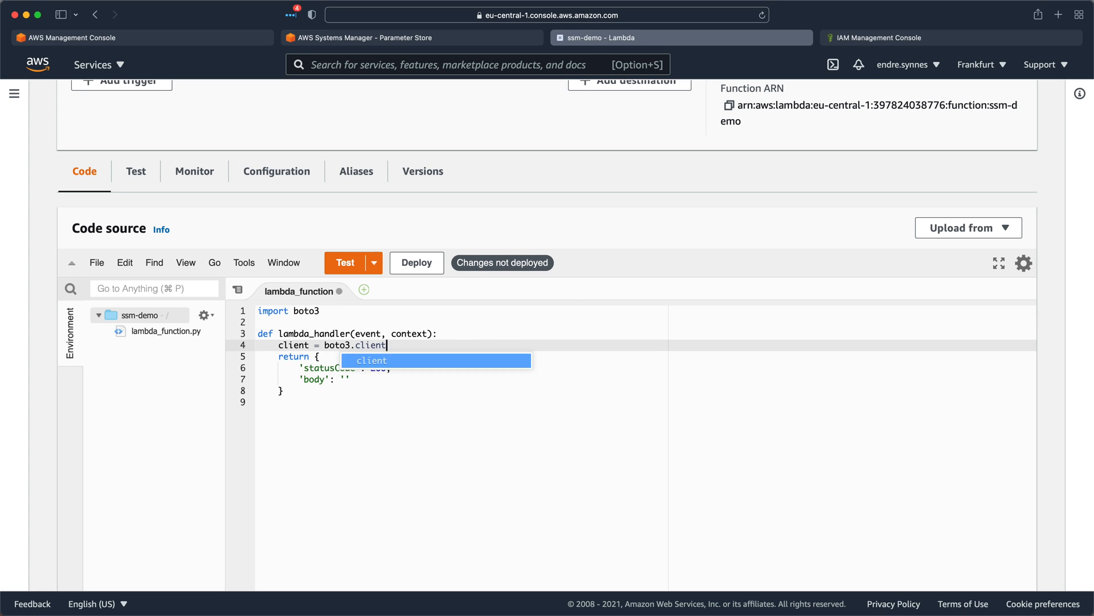
pyautogui.write("('ssm')")
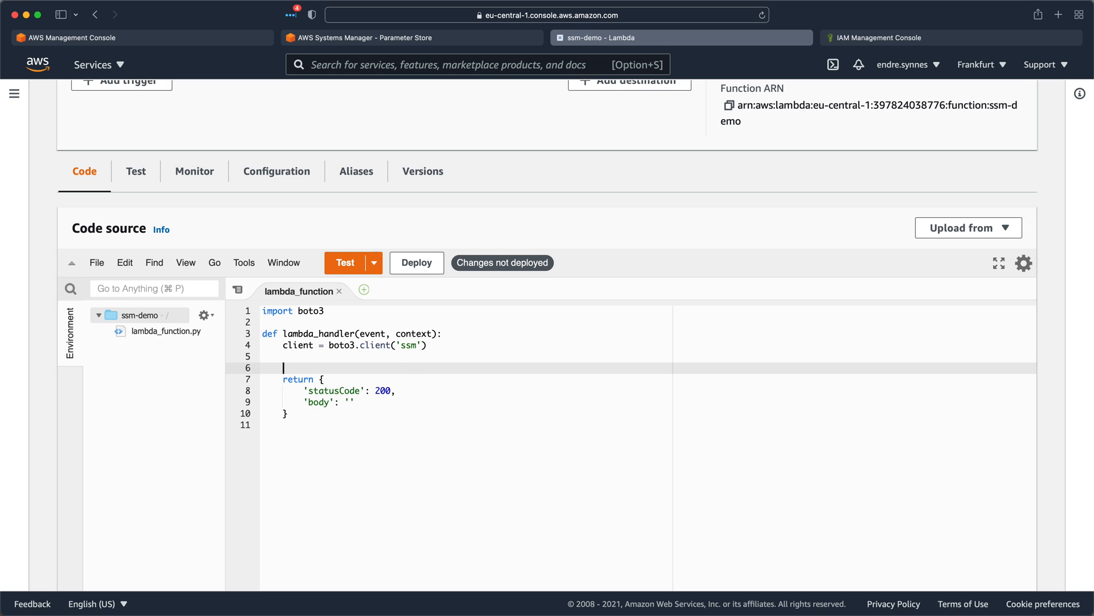
pyautogui.write('respo')
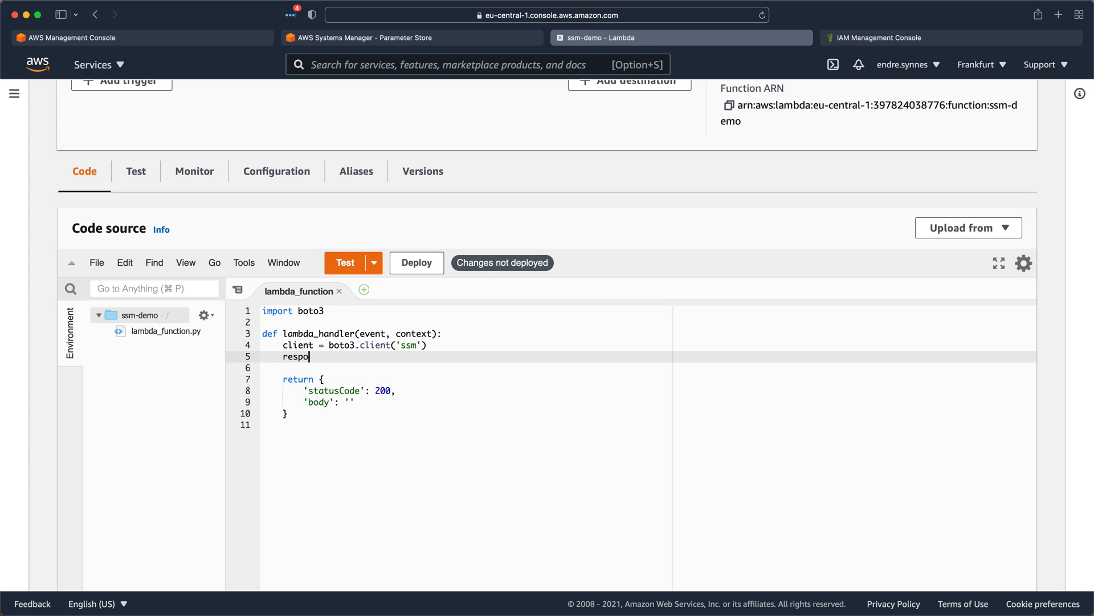
pyautogui.write('nse = client.get_parameter(Nam')
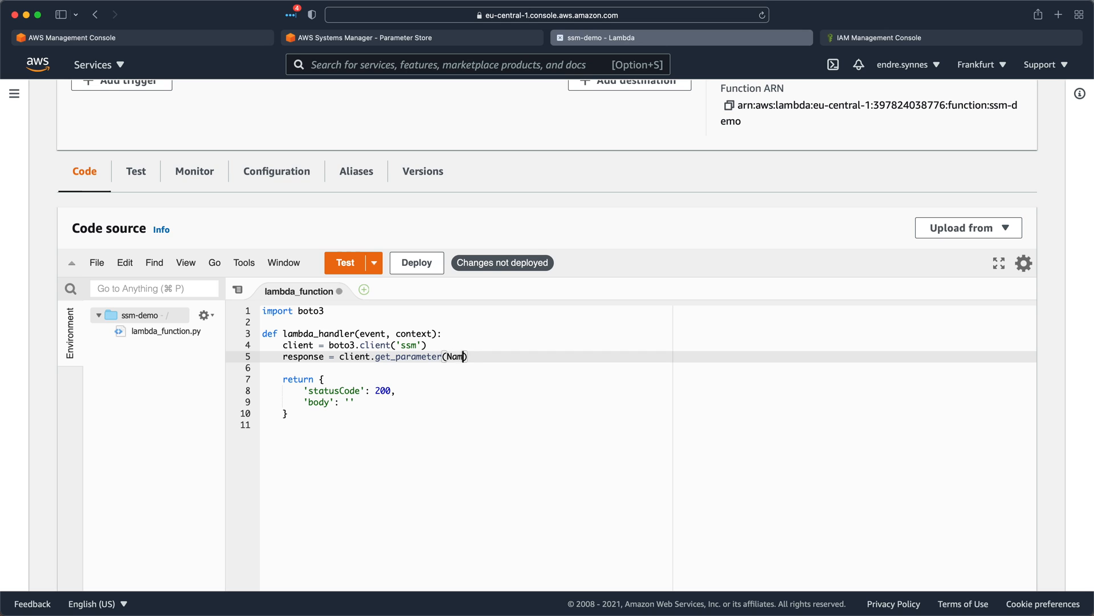
pyautogui.write("='external-api'")
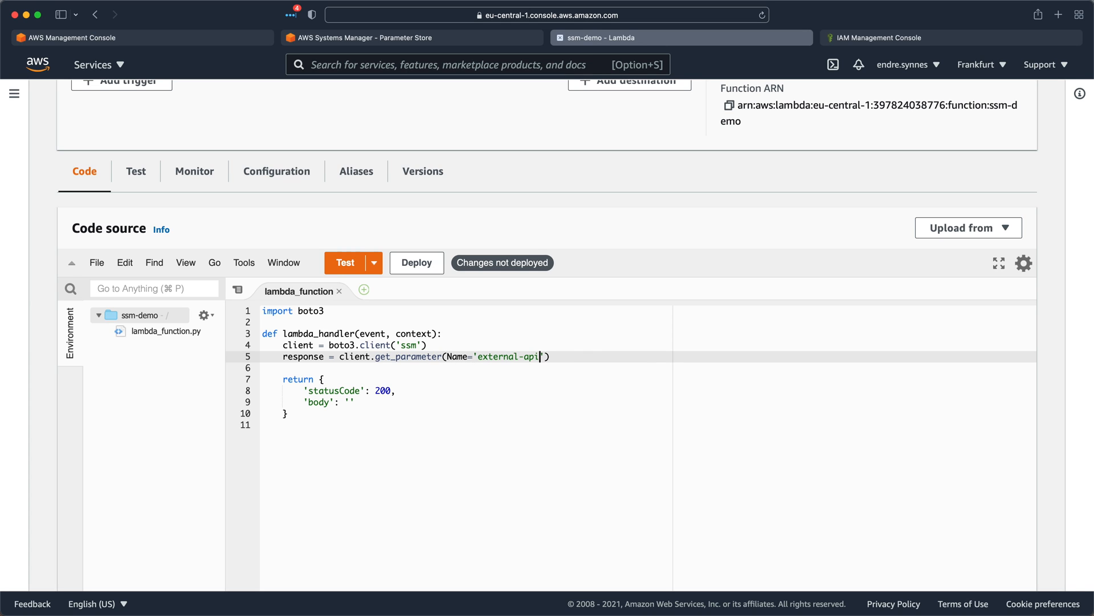
pyautogui.write('-url')
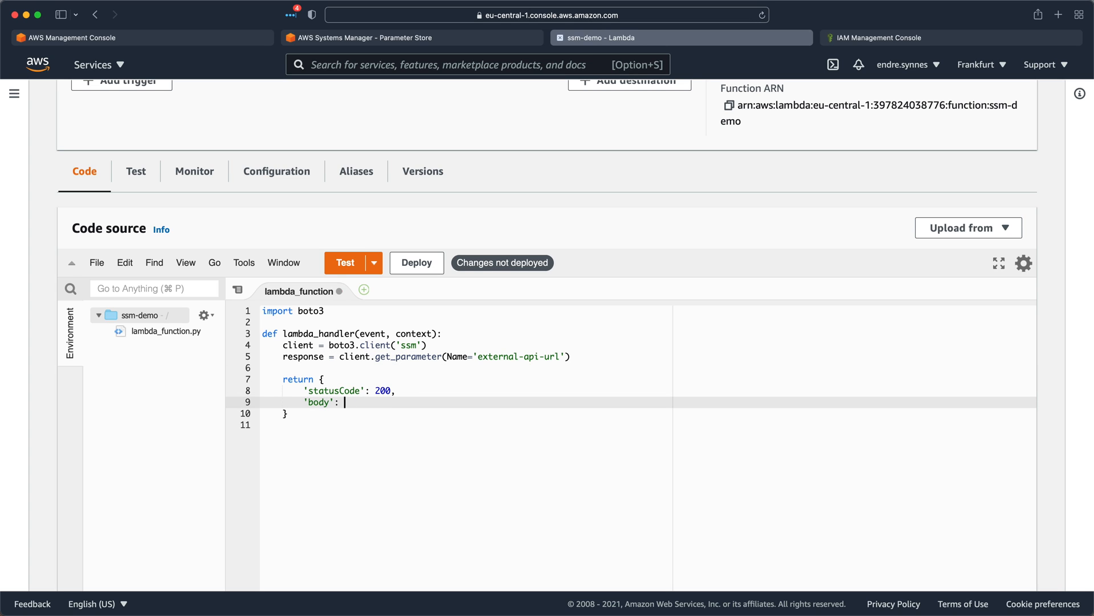
pyautogui.write('response[]')
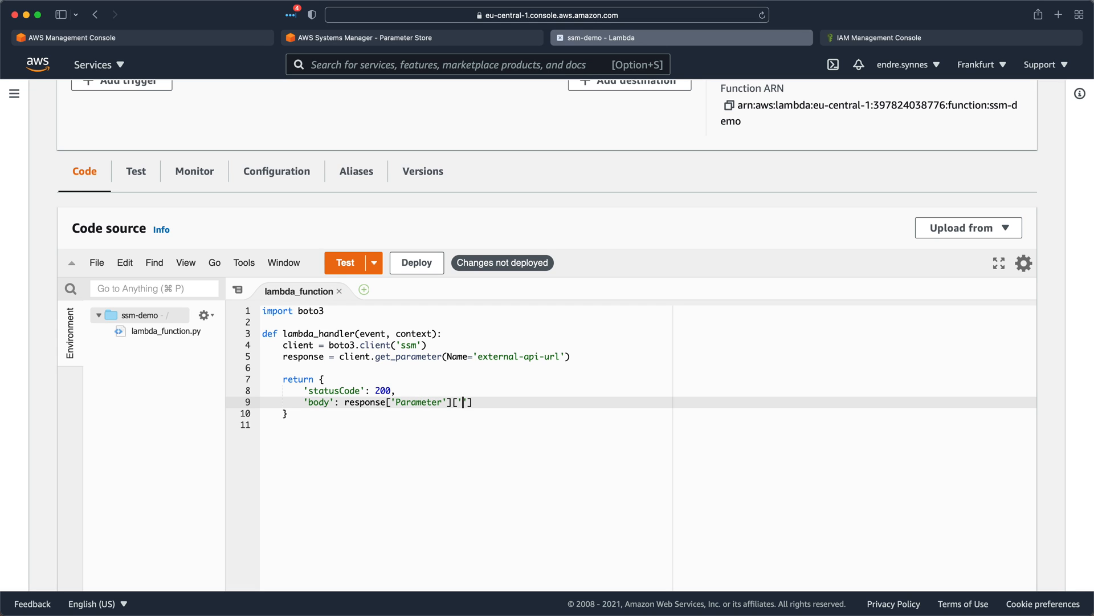
pyautogui.write('Value')
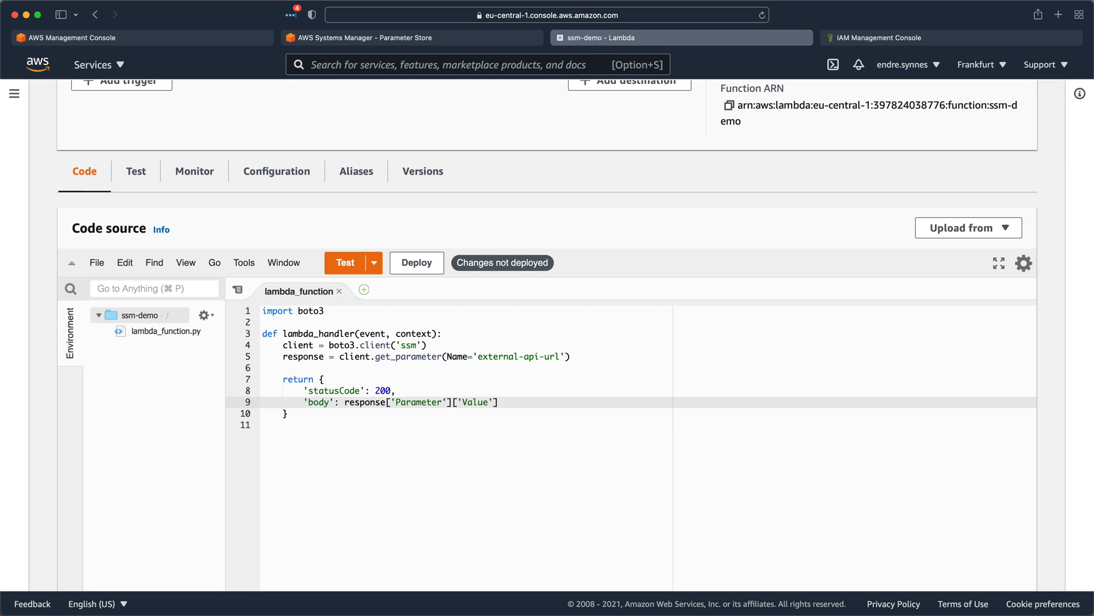
# Filter IAM roles by 'ssm' and open ssm-demo-role-87x8d4w6 to add permissions.
pyautogui.click(488, 402)
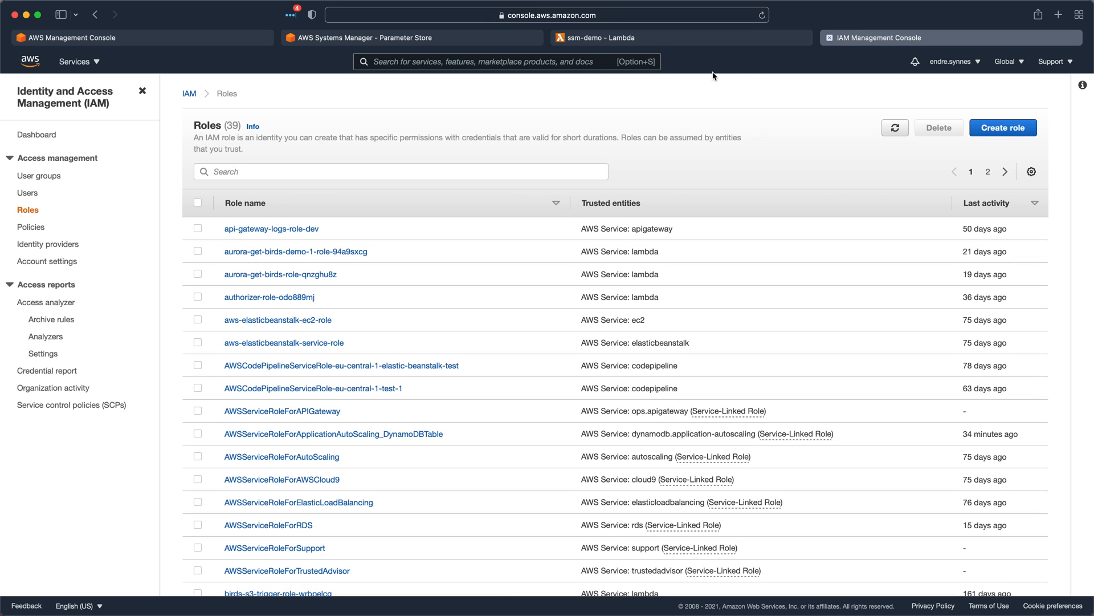
pyautogui.write('ssm')
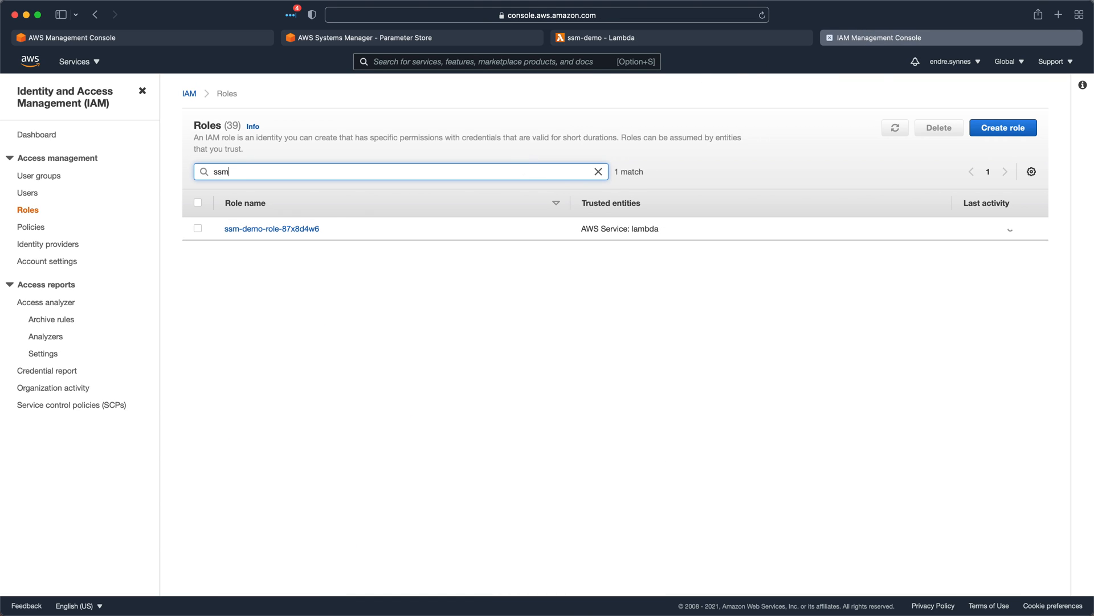
pyautogui.click(271, 228)
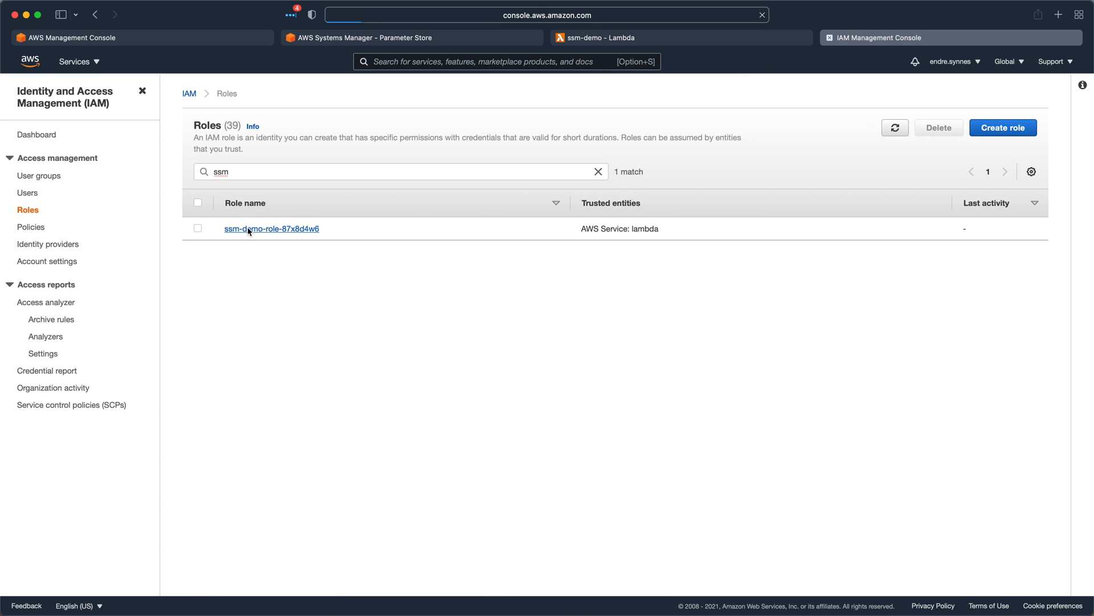
pyautogui.click(270, 228)
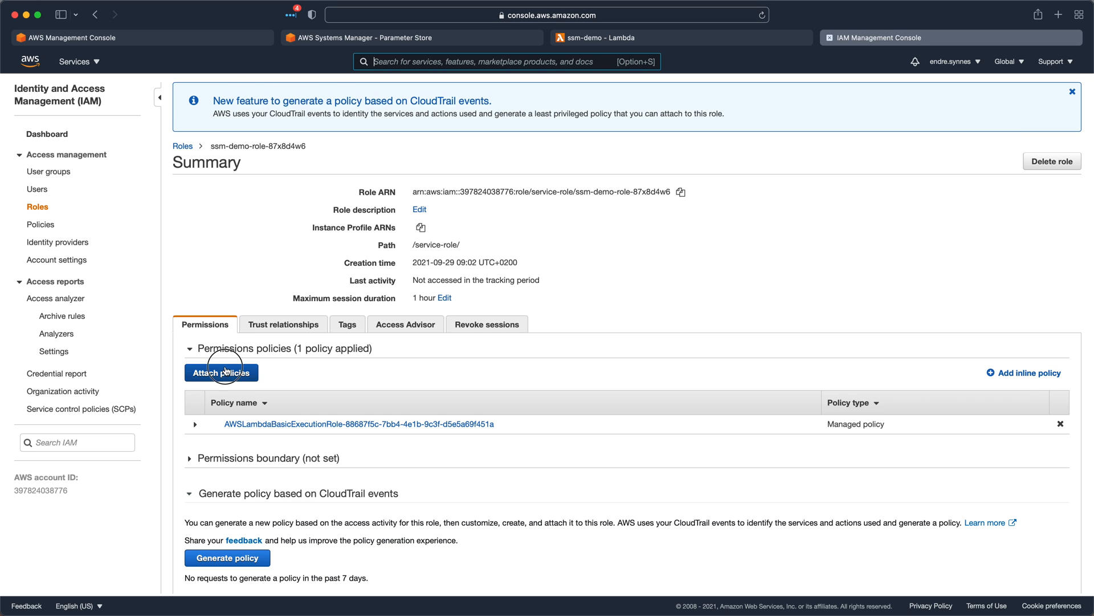
# Search policies for 'ssm', review AmazonSSMReadOnlyAccess, and attach it to the role.
pyautogui.click(221, 372)
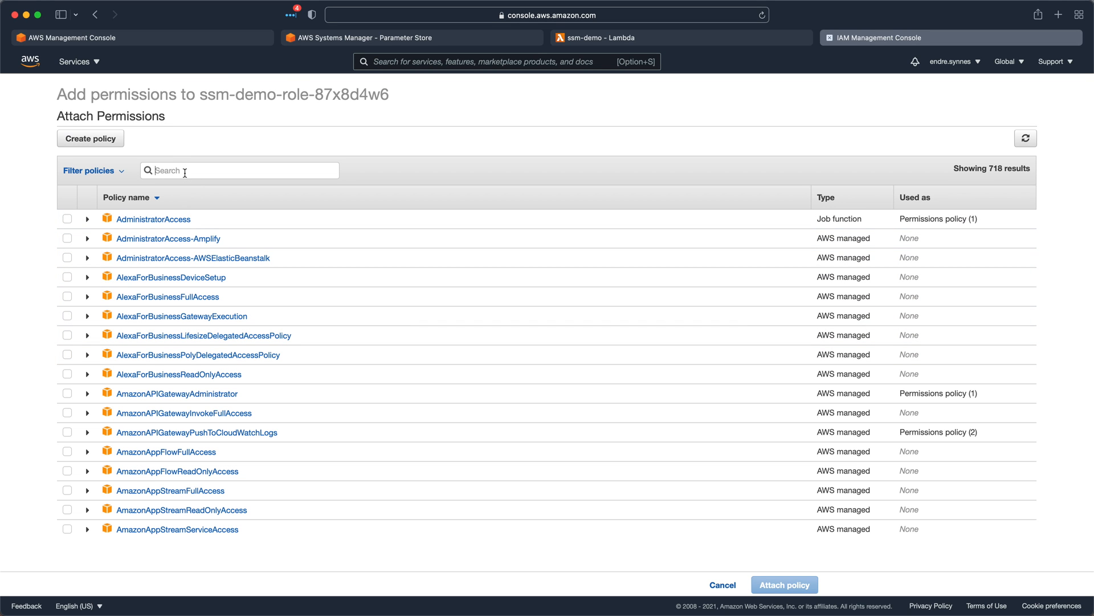
pyautogui.write('ssm')
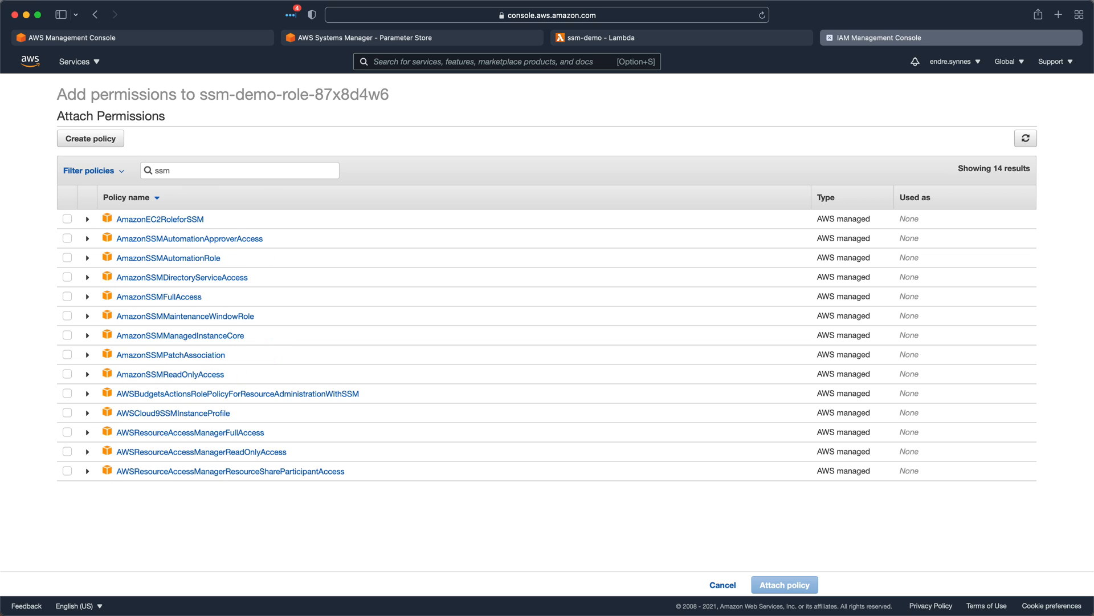
pyautogui.moveTo(224, 373)
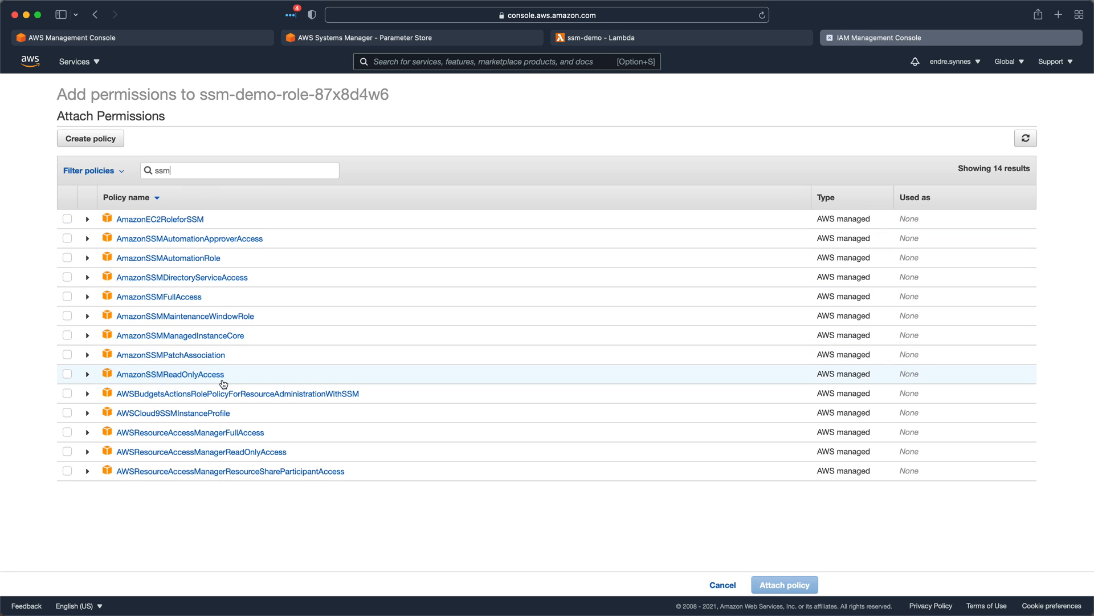
pyautogui.click(67, 373)
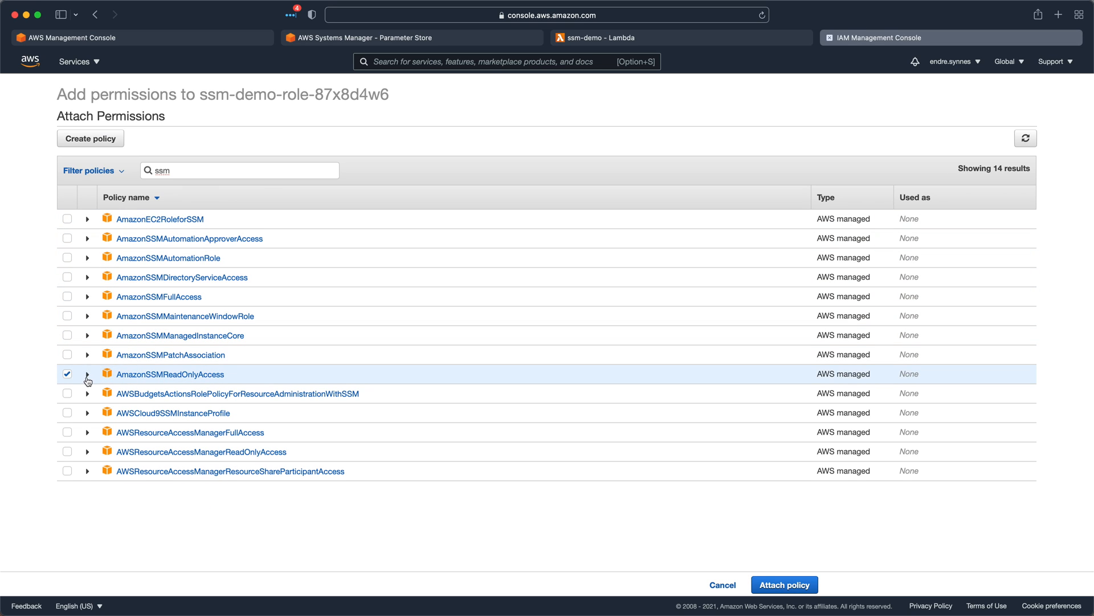
pyautogui.click(87, 374)
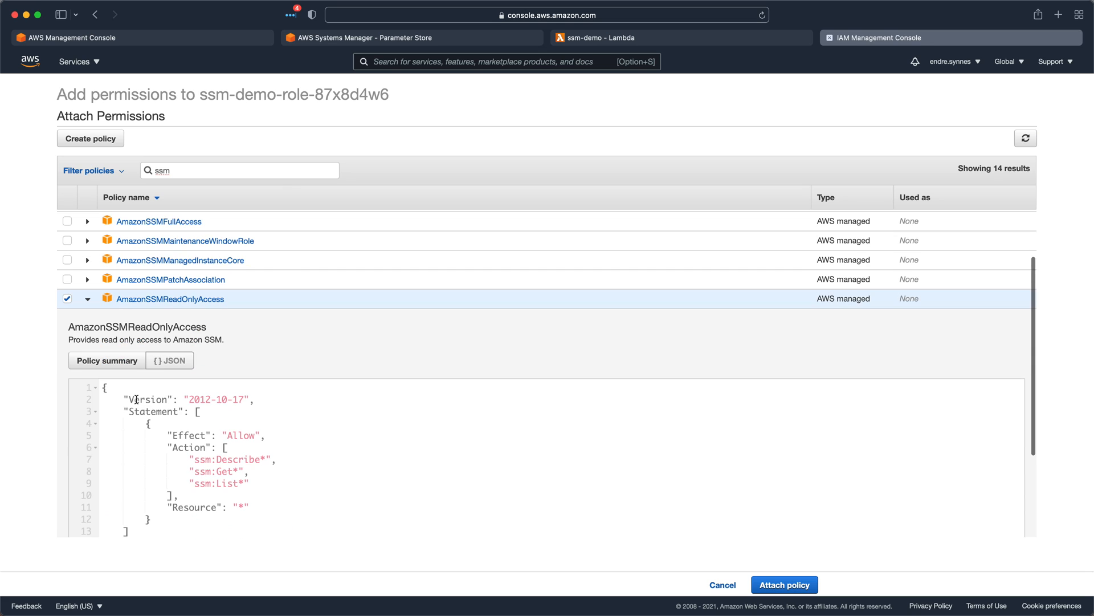
pyautogui.moveTo(735, 575)
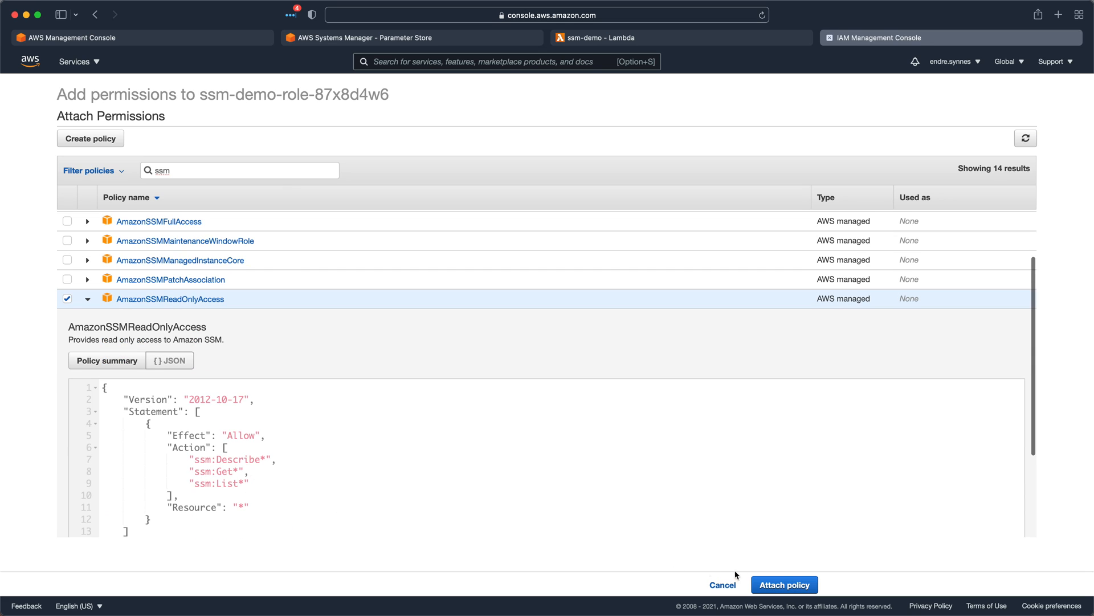
pyautogui.click(783, 585)
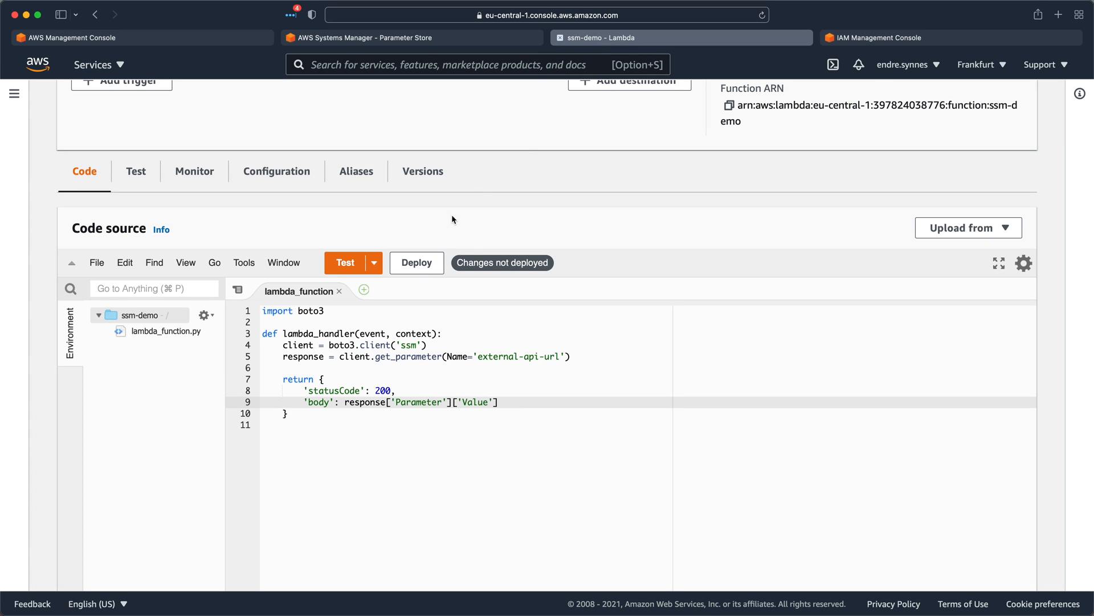
# Deploy the ssm-demo code and create a hello-world test event named 'test'.
pyautogui.click(416, 262)
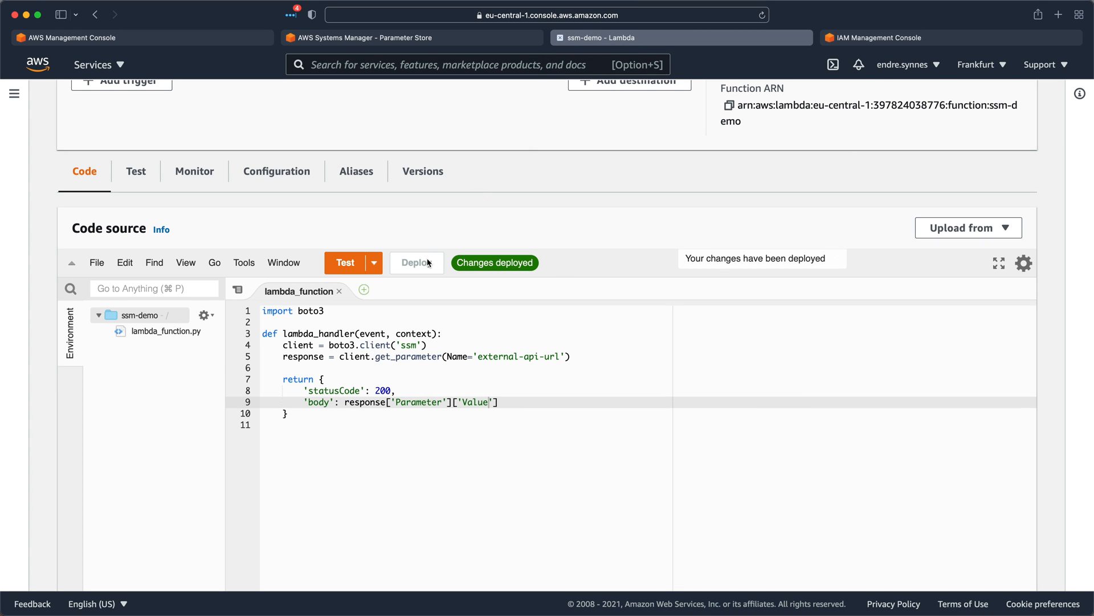
pyautogui.click(373, 262)
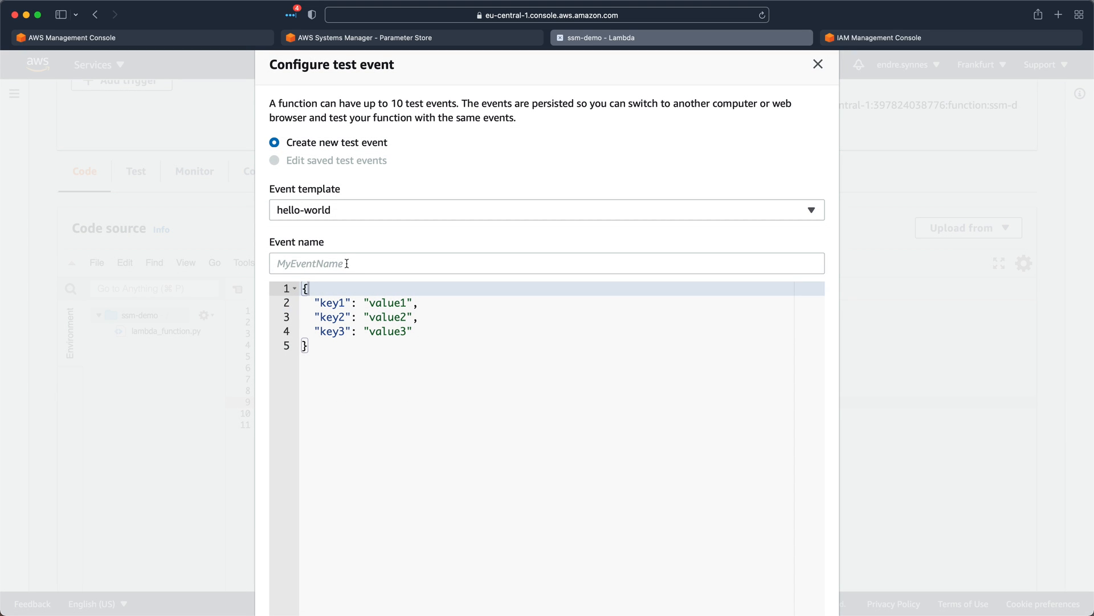
pyautogui.write('test')
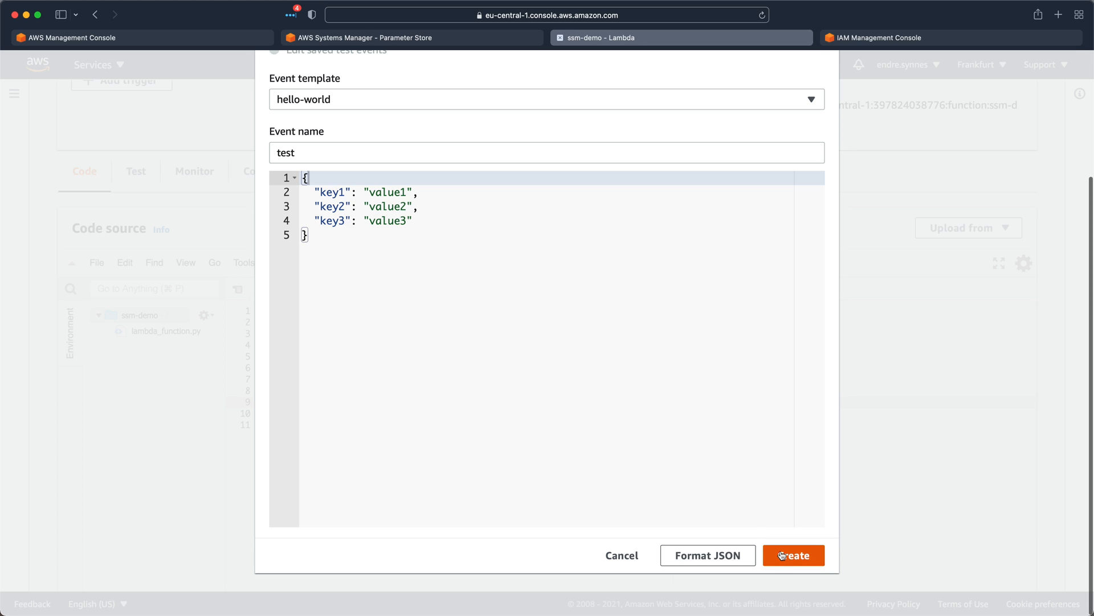
pyautogui.click(793, 555)
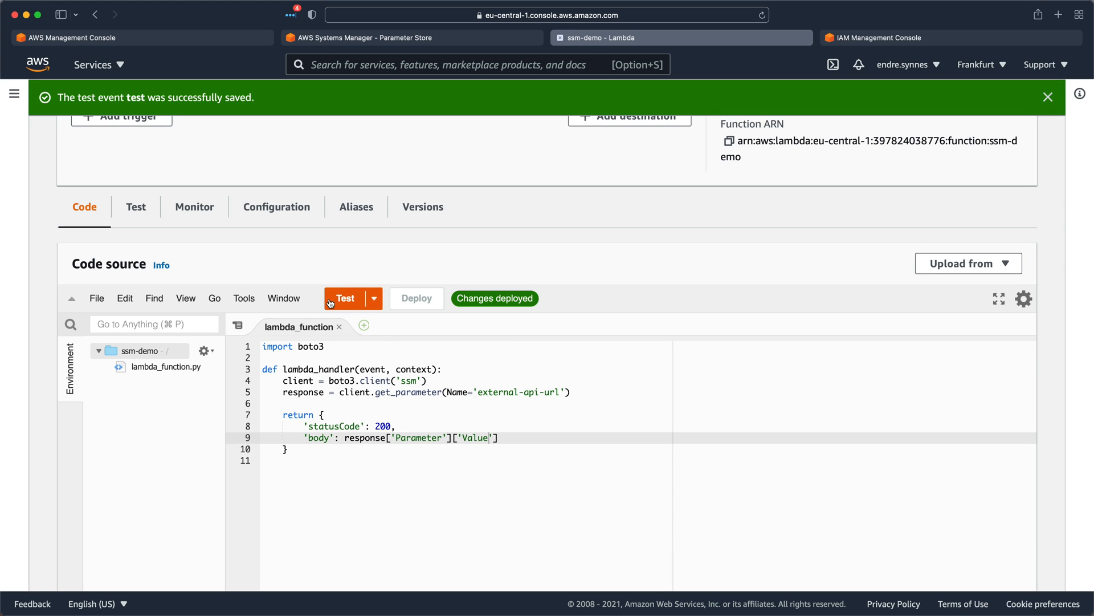
# Run the 'test' event and confirm the response body returns the stored API URL.
pyautogui.click(343, 299)
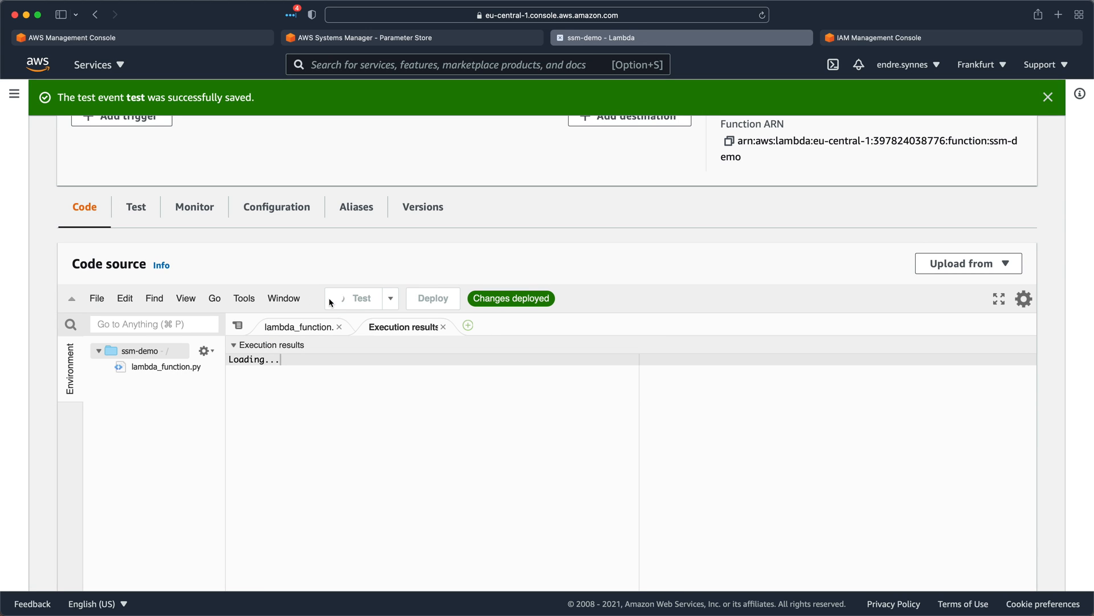
pyautogui.click(345, 299)
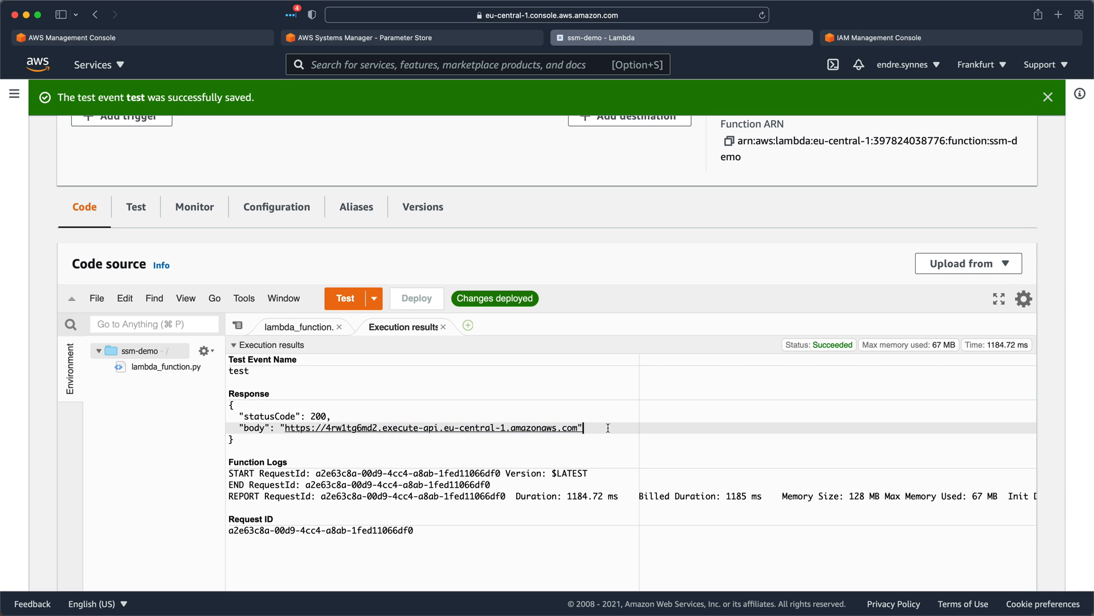
pyautogui.click(412, 38)
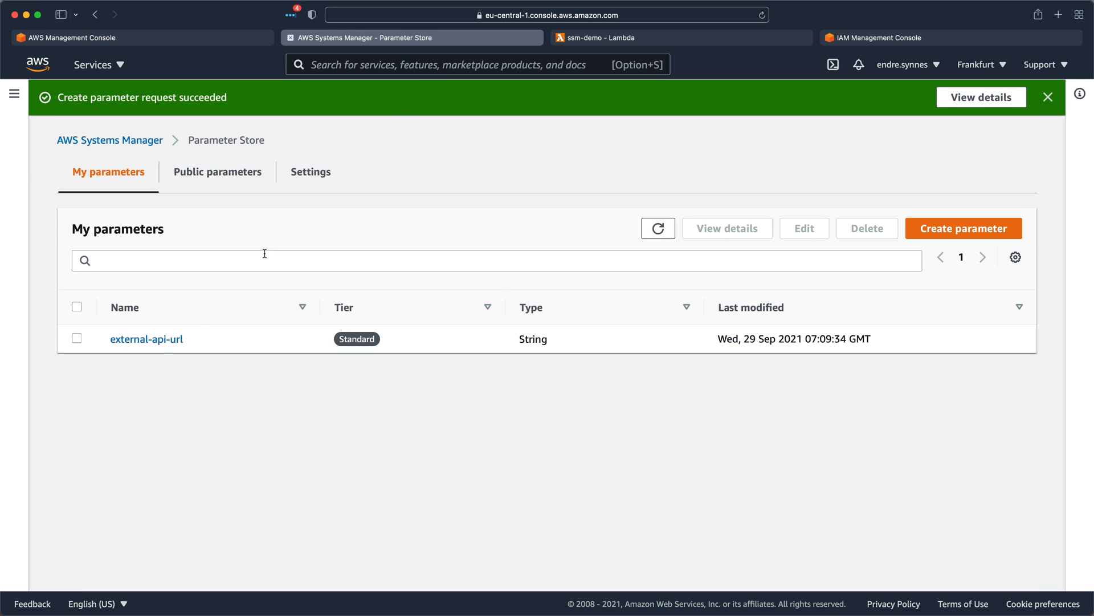
# Open external-api-url in My parameters to check its stored API Gateway URL.
pyautogui.click(147, 338)
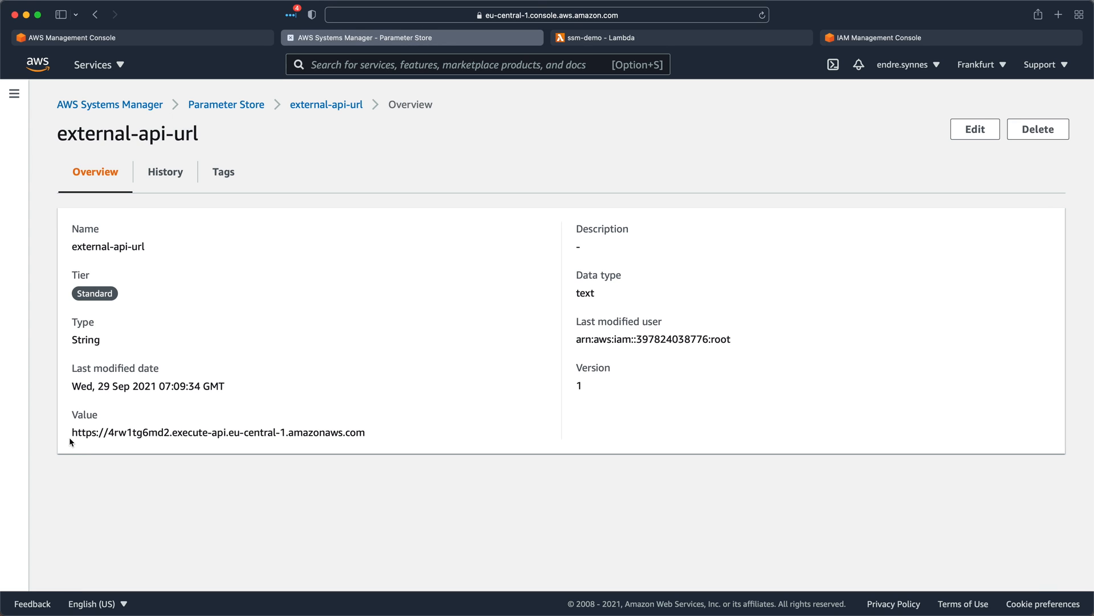
pyautogui.moveTo(382, 438)
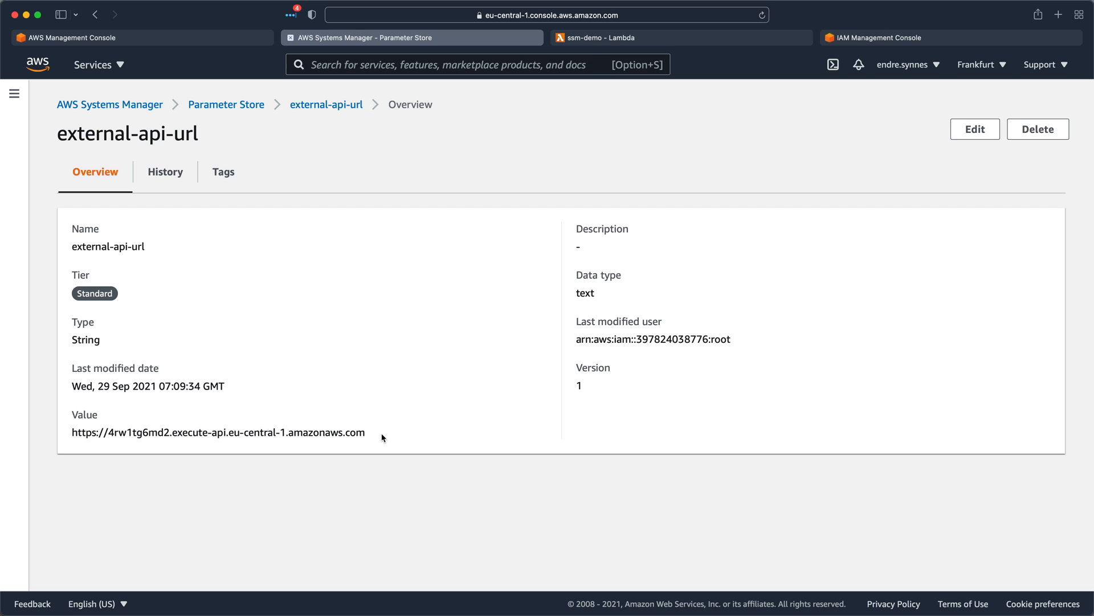